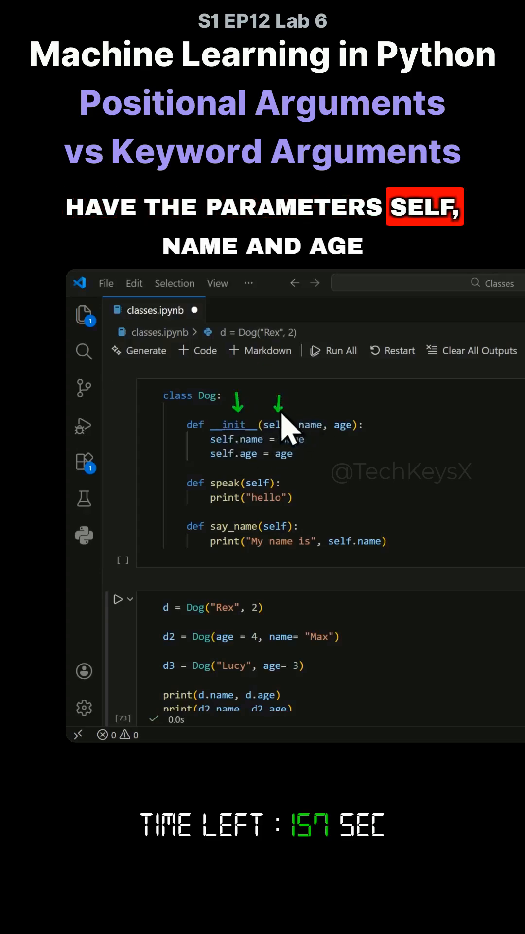
- Swap the first Dog call to Dog(2, "Rex") and run the cell, printing 2 Rex
double_click(274, 424)
text(2, )
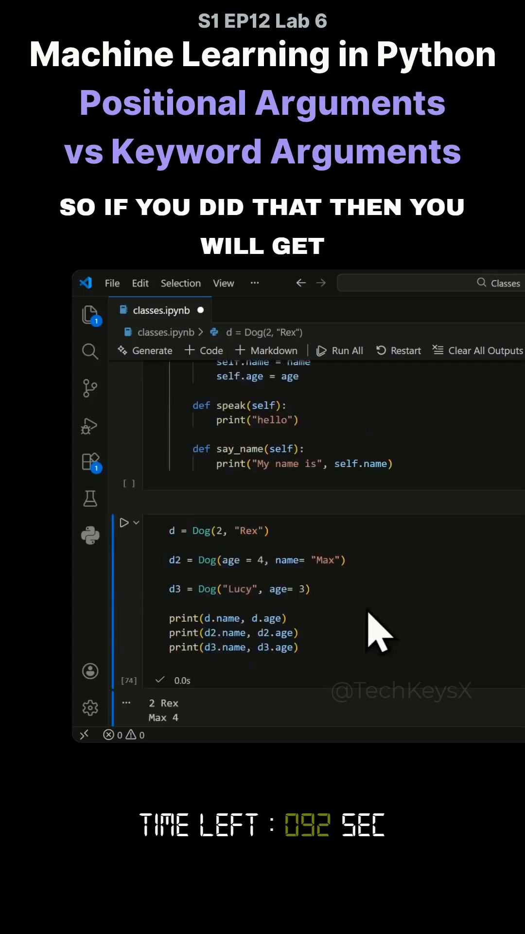
scroll(down, 3)
text(, 2)
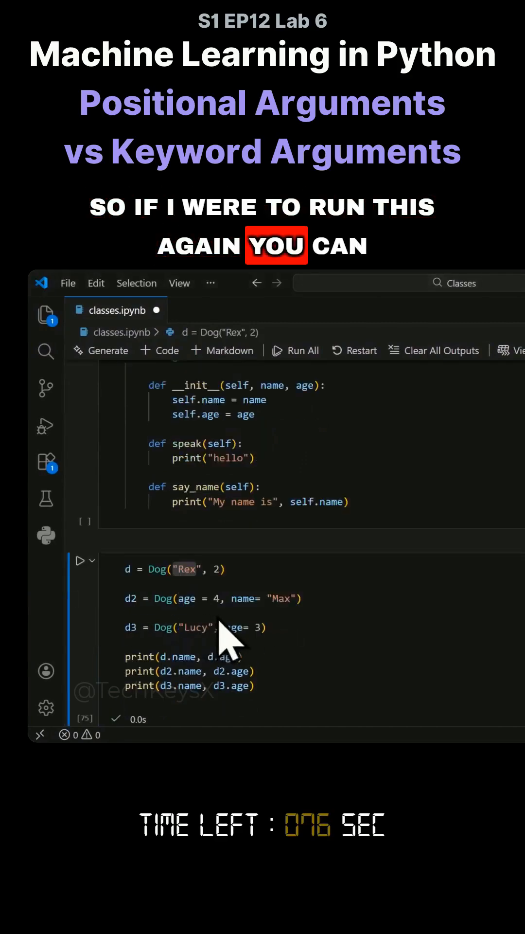
- Restore Dog("Rex", 2) and rerun, printing Rex 2, Max 4, Lucy 3
click(80, 567)
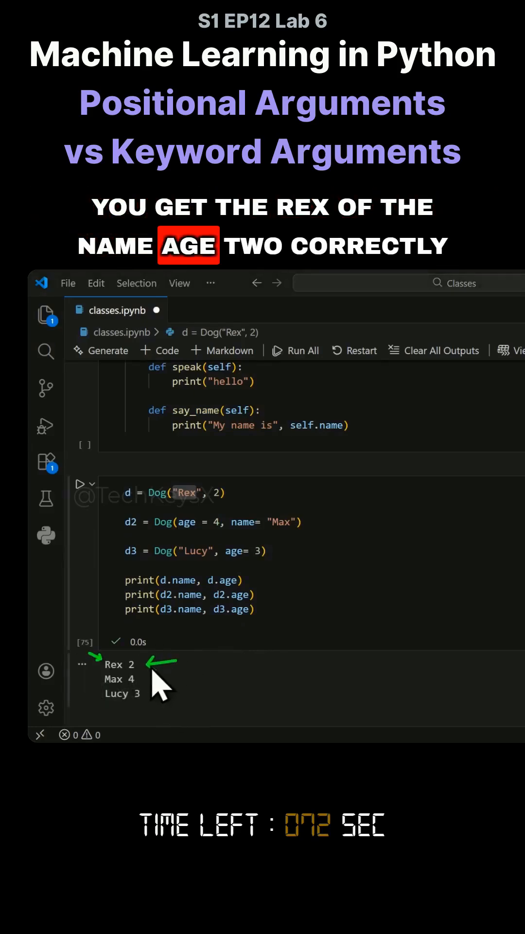
click(185, 492)
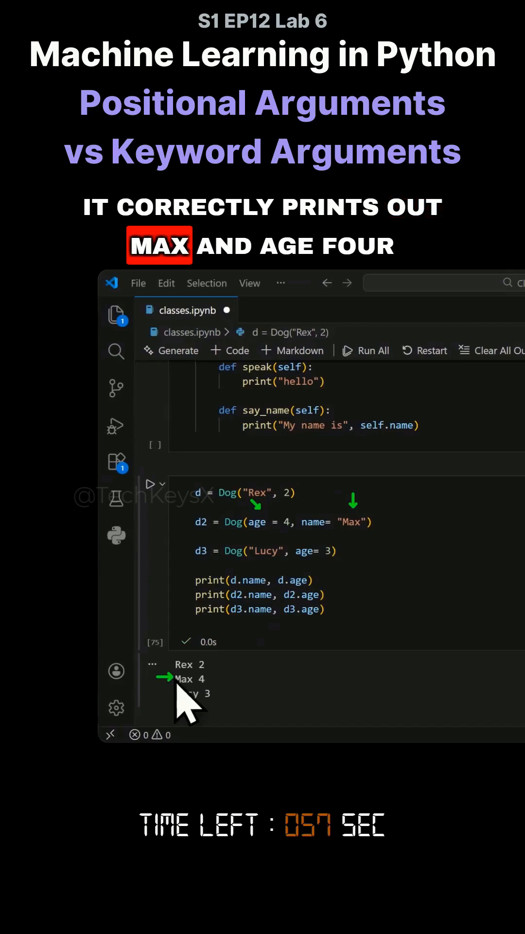
mouse_move(235, 706)
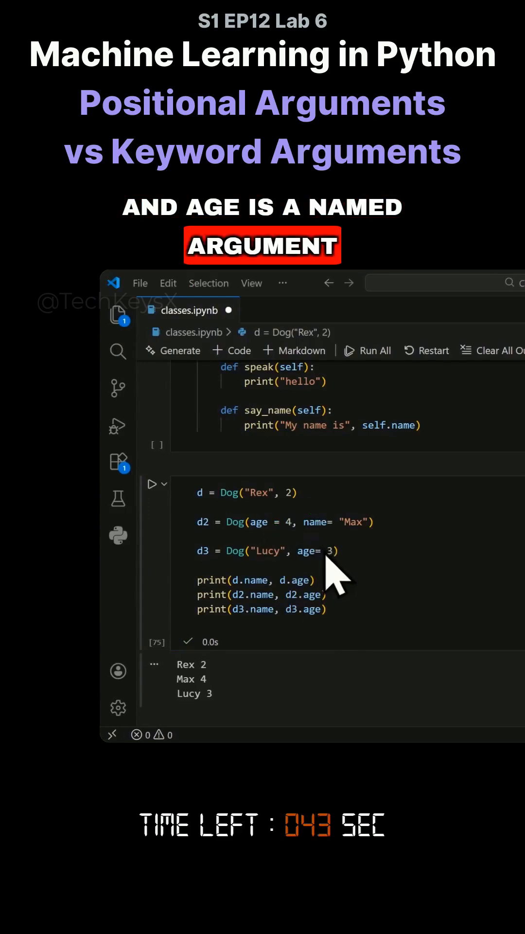
double_click(274, 550)
text(3, name=)
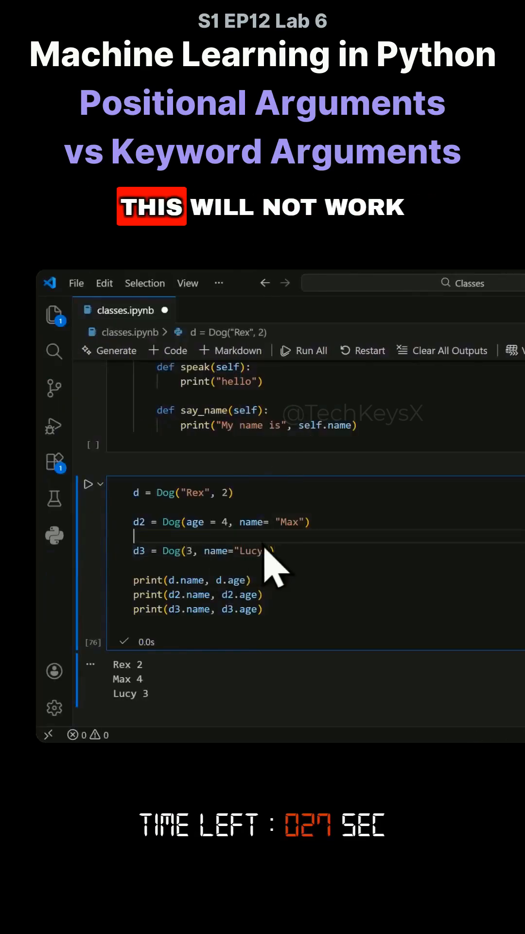
- Run the cell with Dog(3, name="Lucy") to produce the TypeError traceback
click(87, 484)
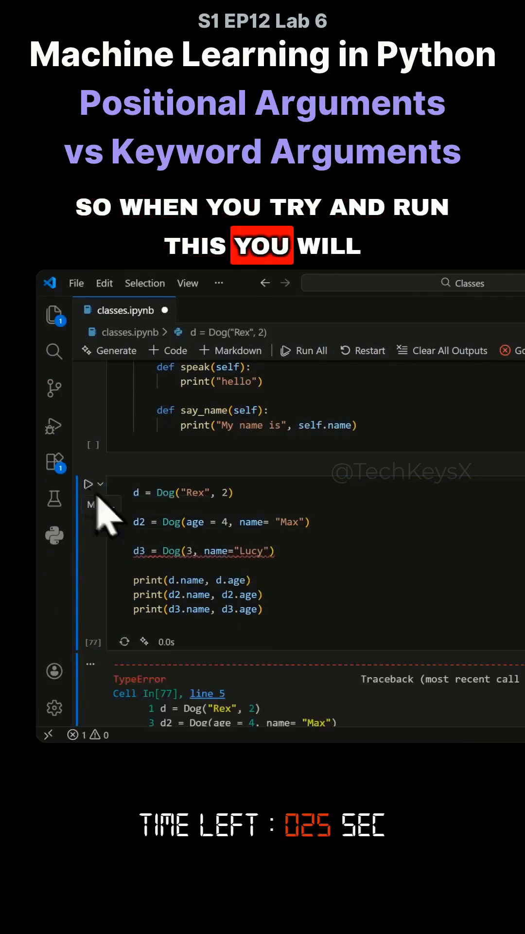